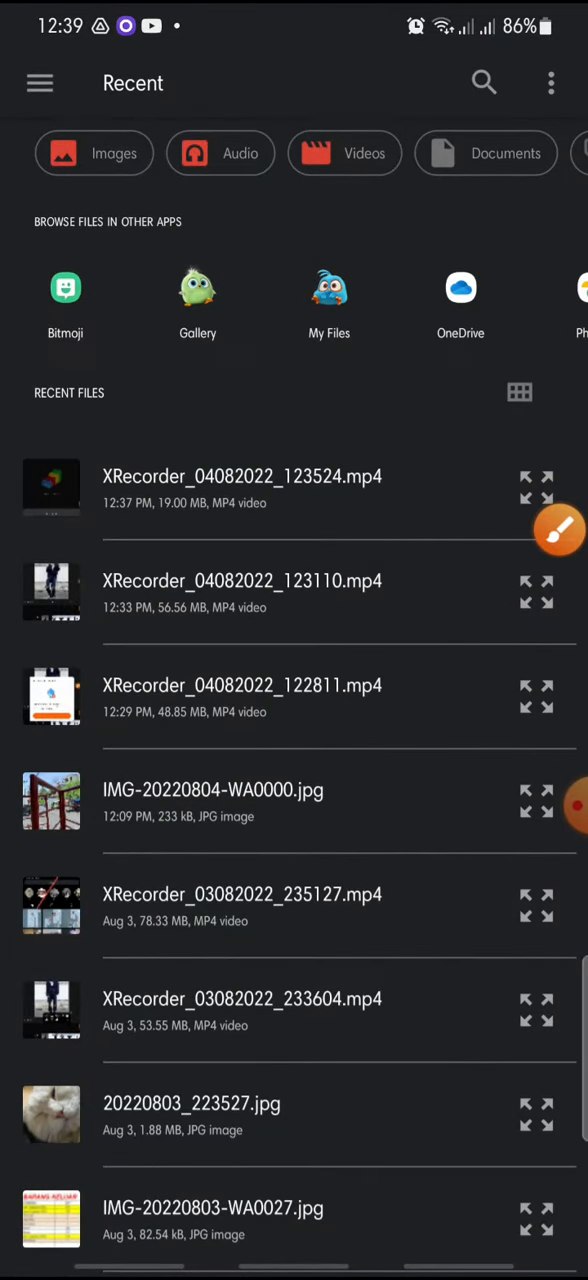
Step: Filter the Recent files list to images only via the Images chip
left_click(558, 532)
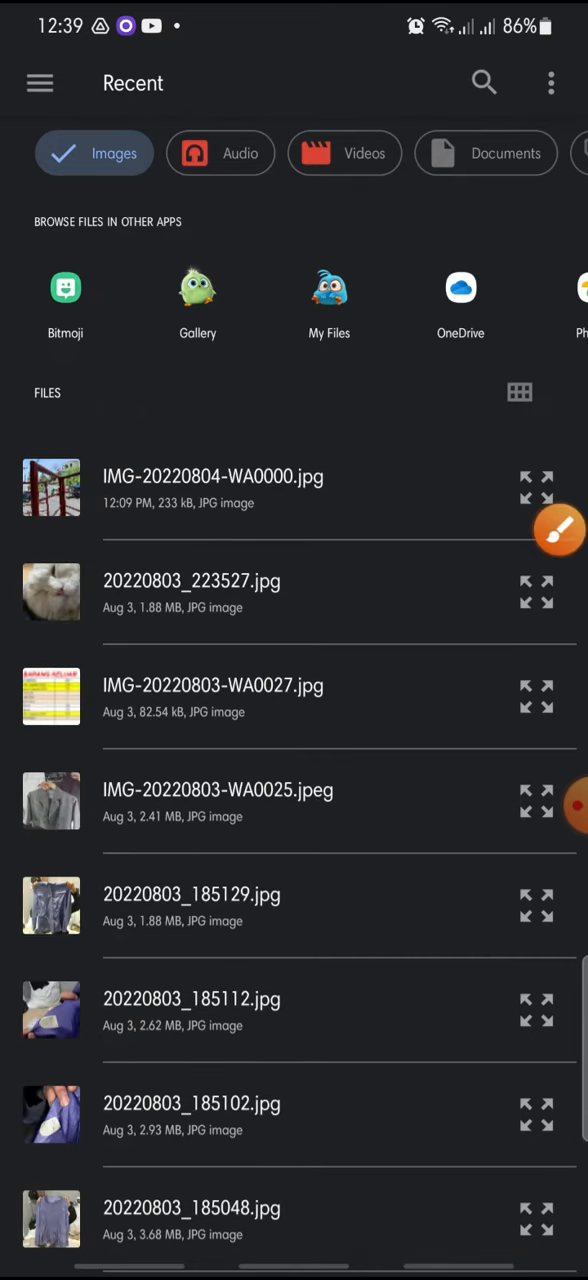
Step: From Gallery, select only the handwritten sign photo among leaves, untick the jacket photo, and confirm with Done
left_click(196, 288)
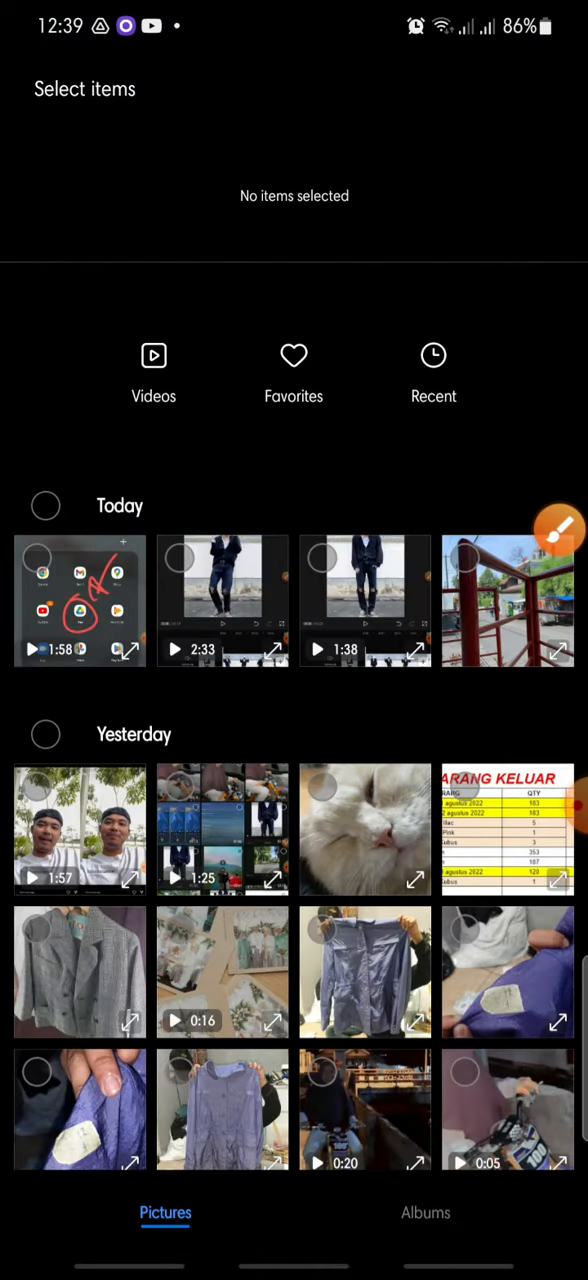
scroll("down", 3)
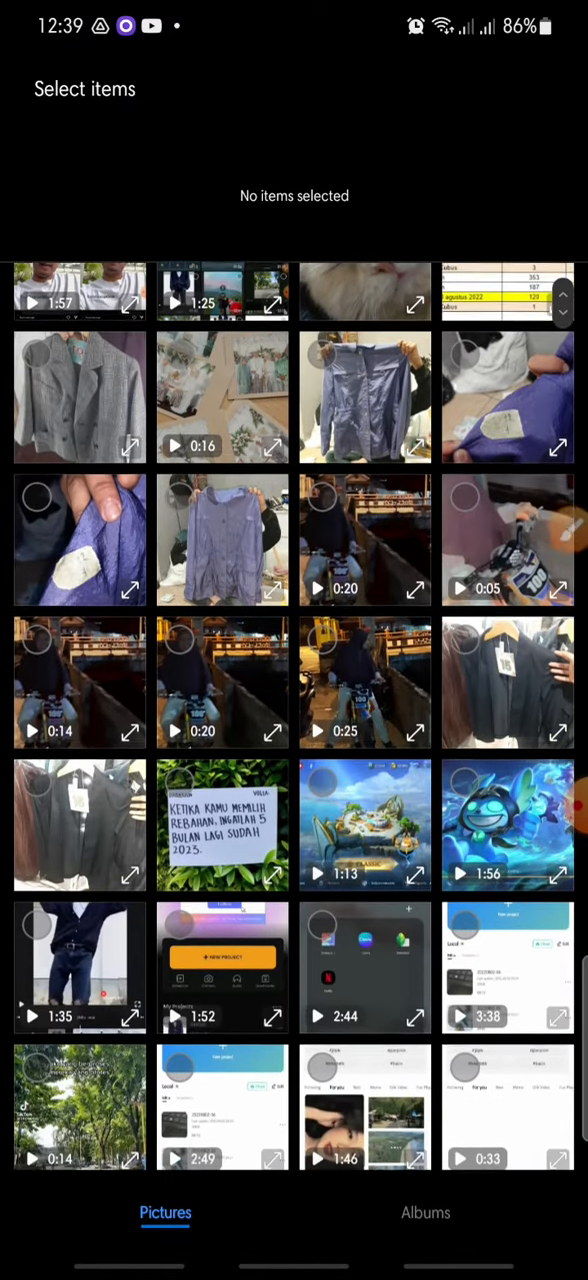
scroll("down", 3)
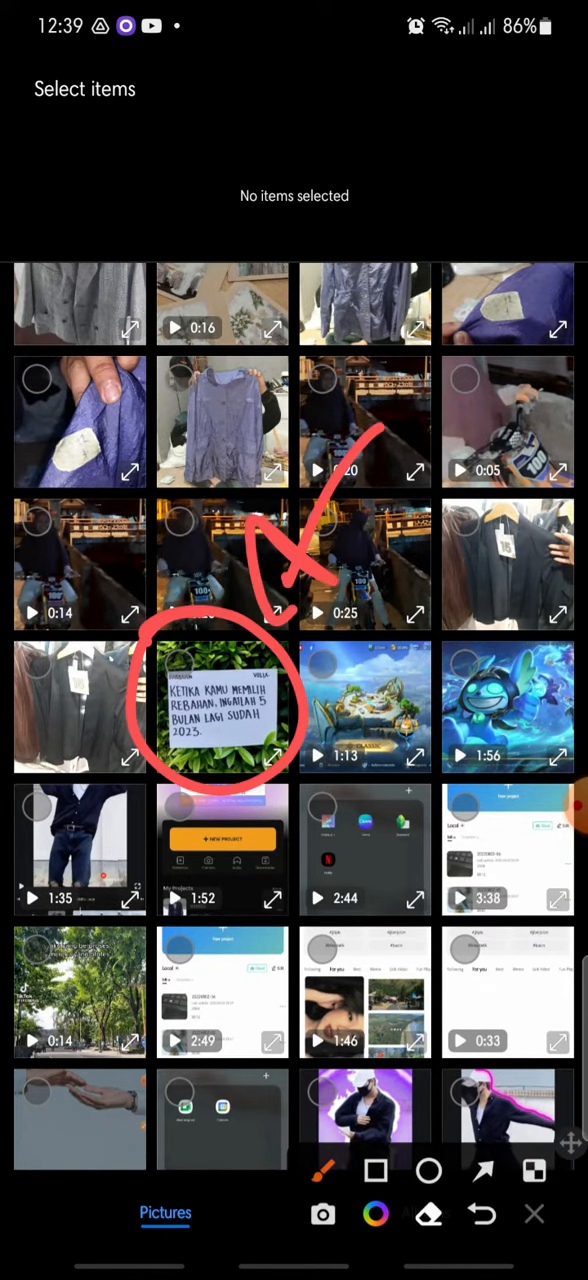
left_click(222, 708)
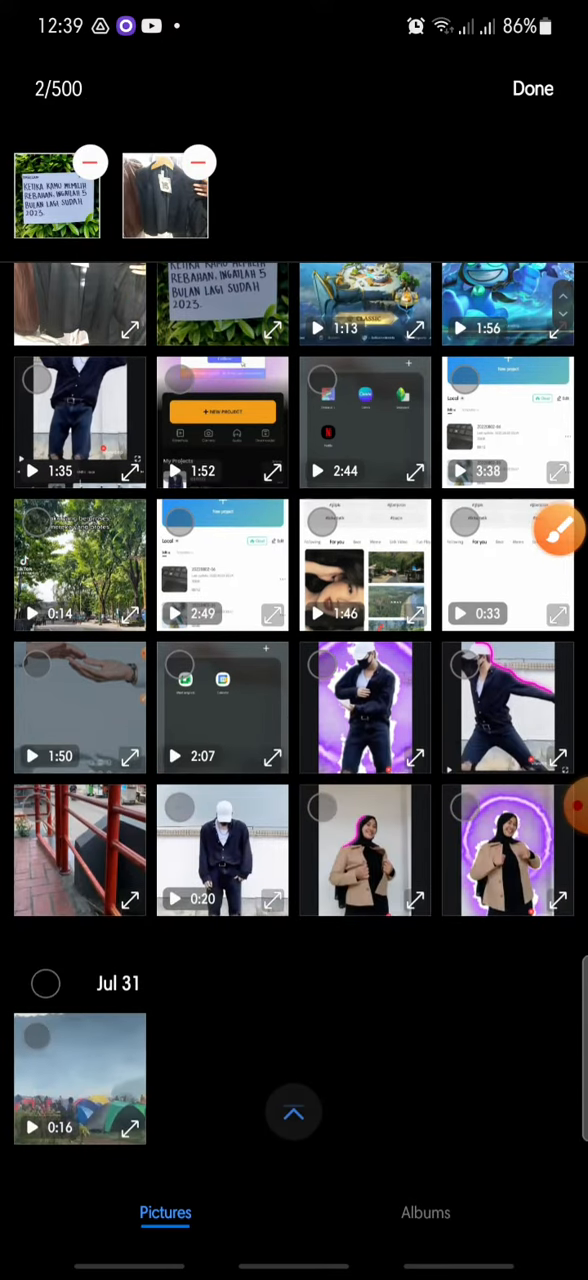
left_click(200, 160)
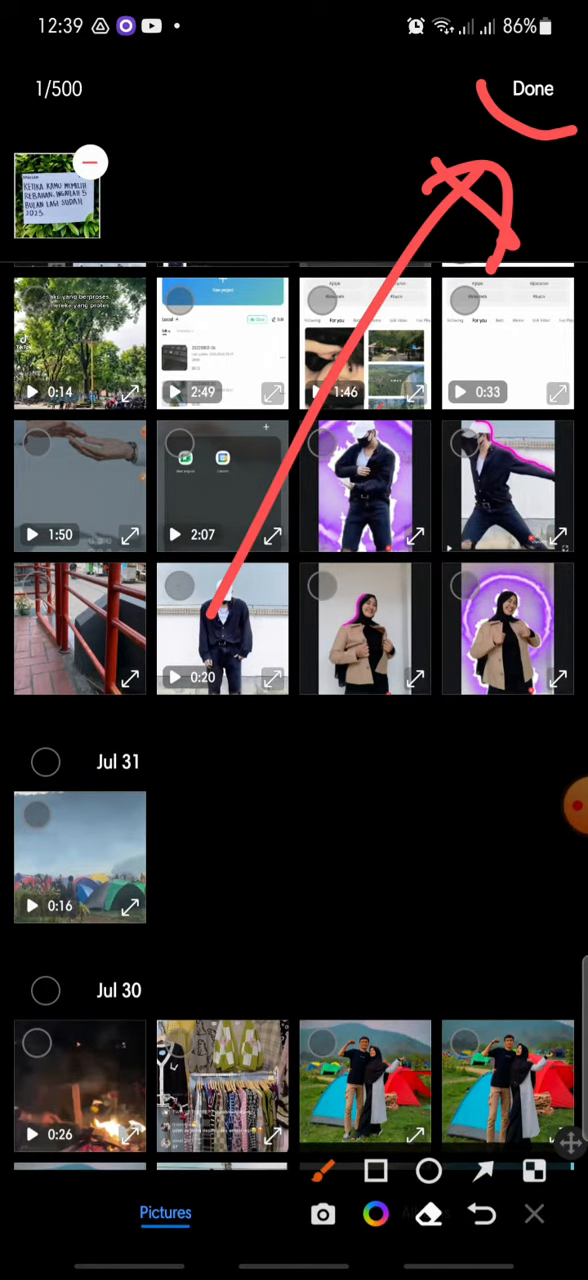
left_click(532, 88)
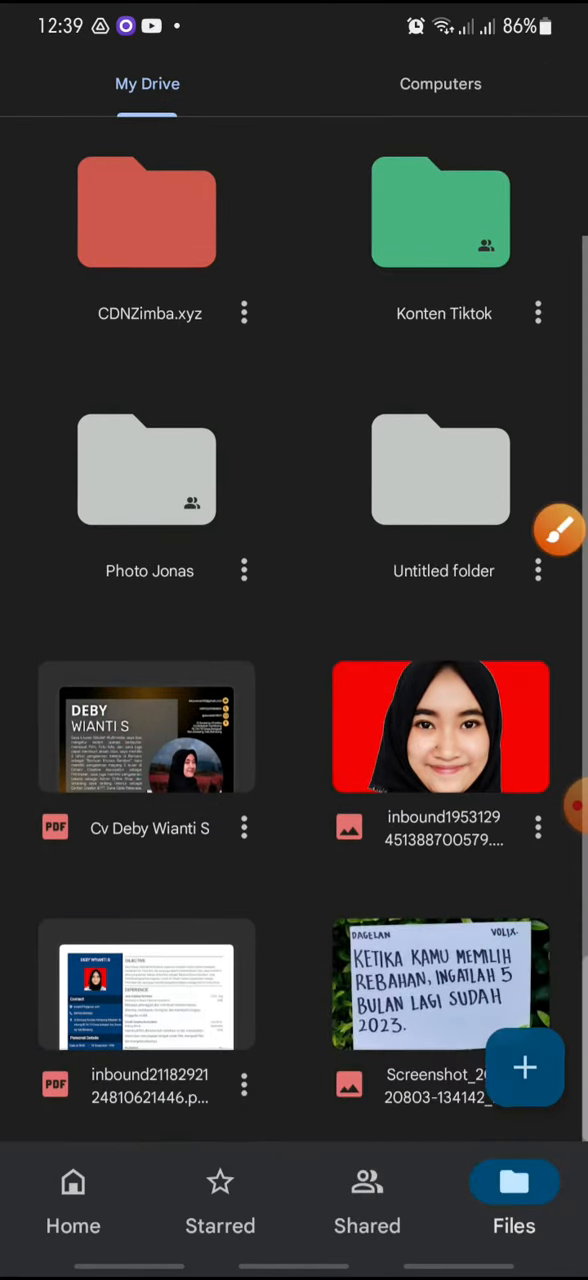
Step: Open the uploaded Screenshot_20220803 image full screen from My Drive
left_click(440, 984)
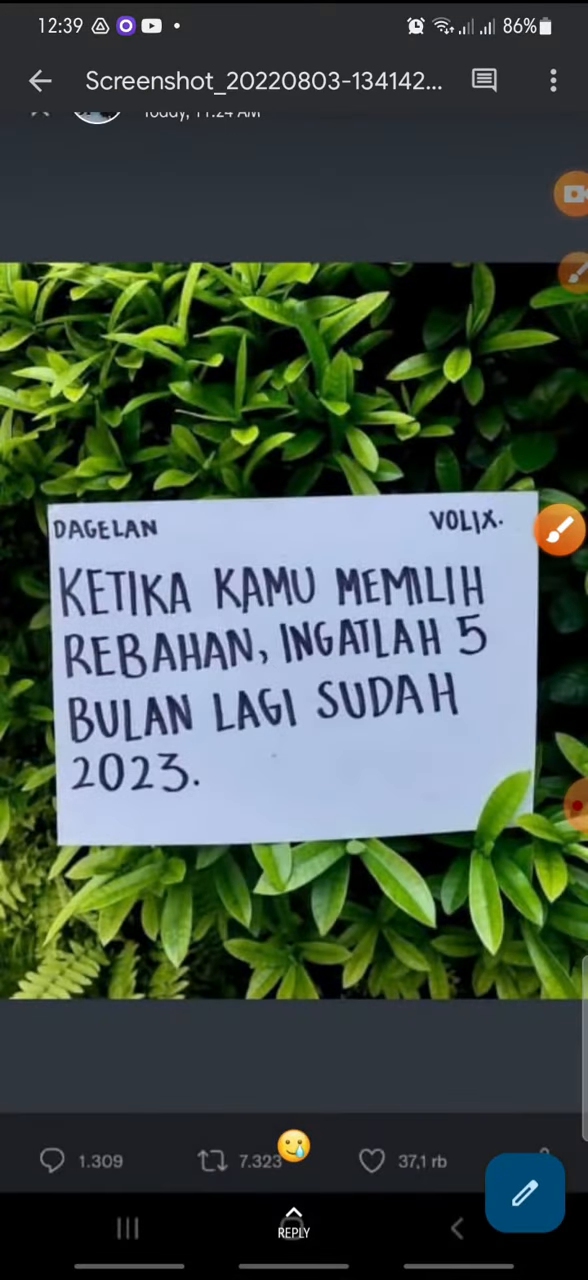